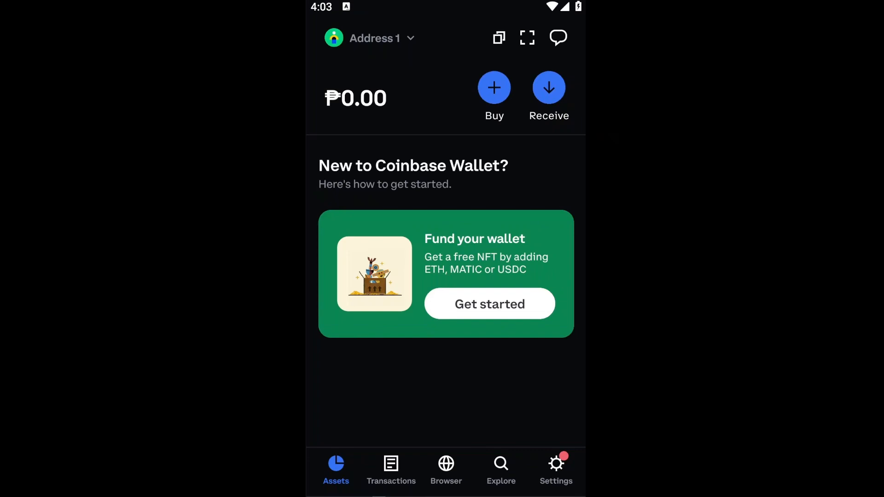
Show the receive screen with the Ethereum, Bitcoin and Solana addresses
click(549, 88)
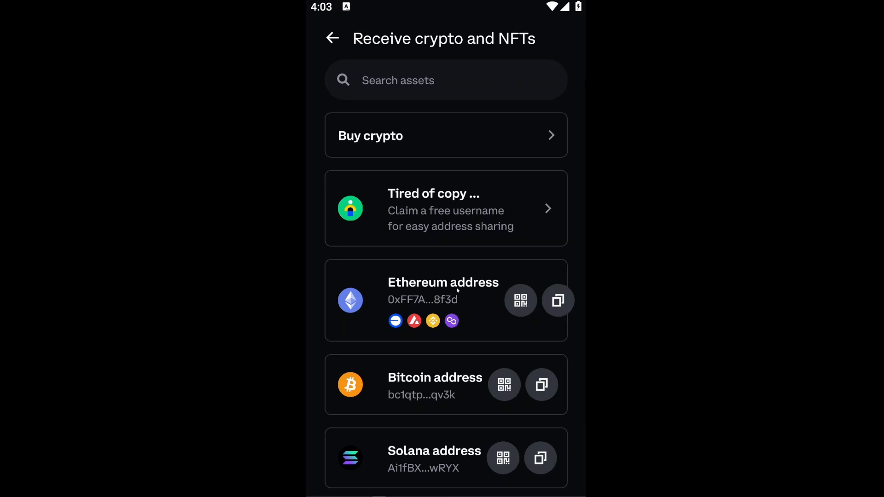
mouse_move(436, 308)
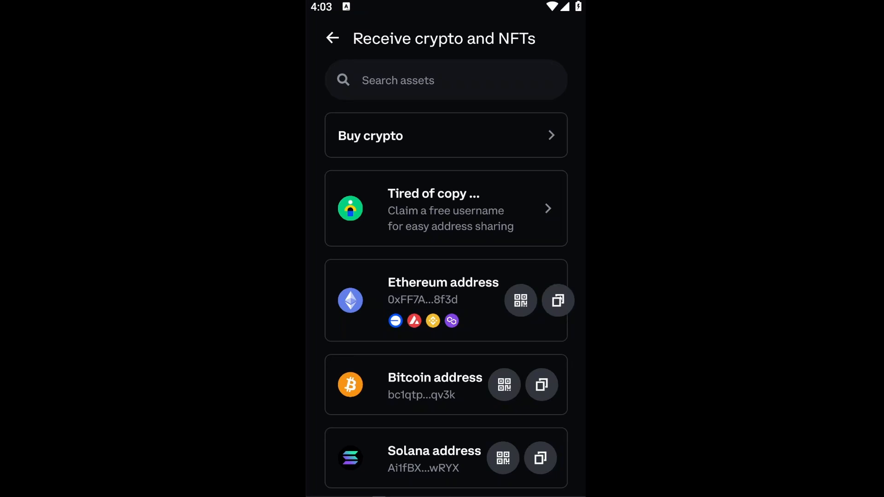
View the Ethereum address as a QR code, then return to the address list
click(521, 301)
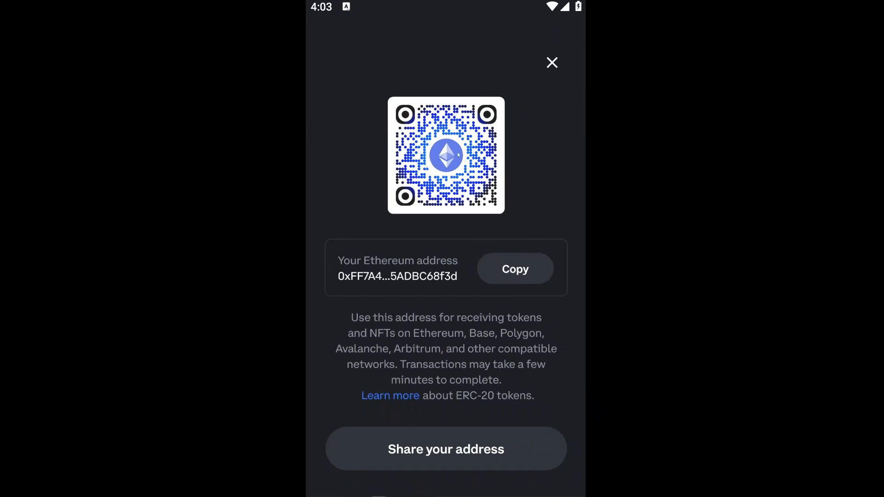
mouse_move(515, 161)
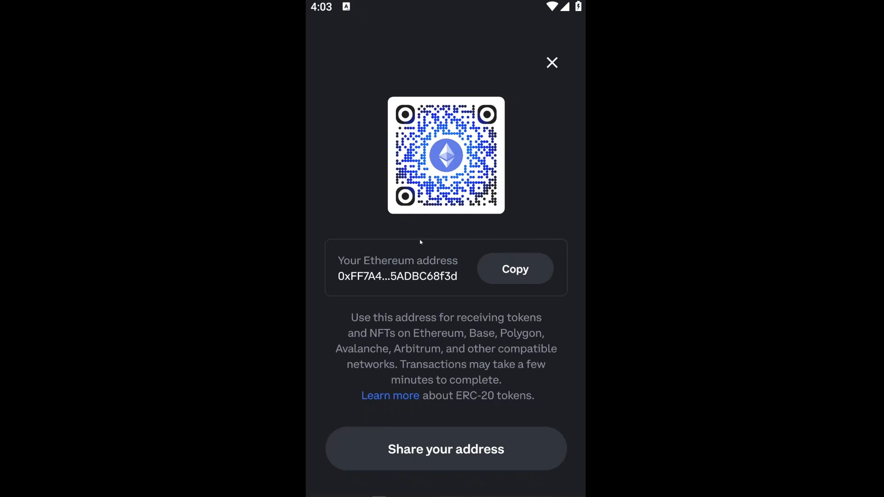
mouse_move(426, 270)
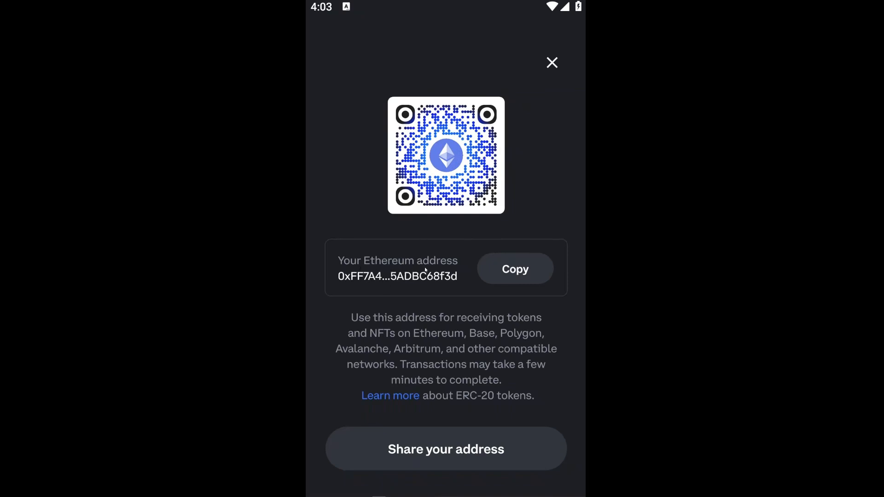
mouse_move(411, 327)
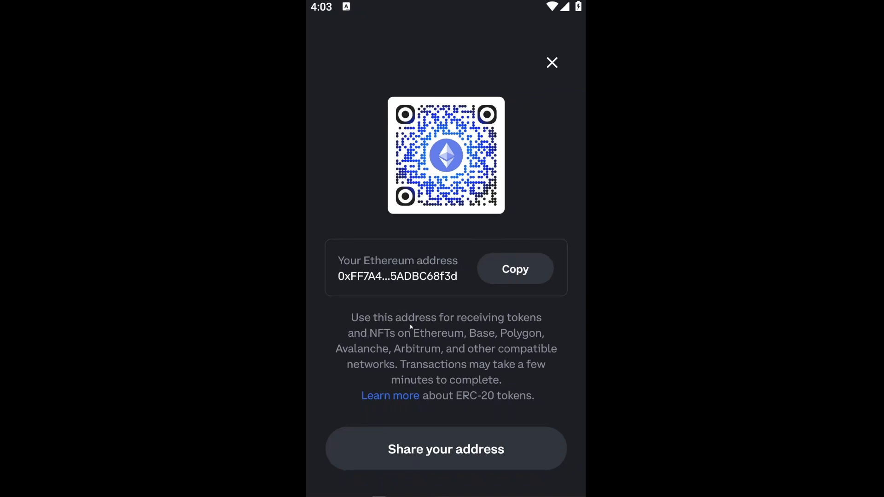
mouse_move(565, 392)
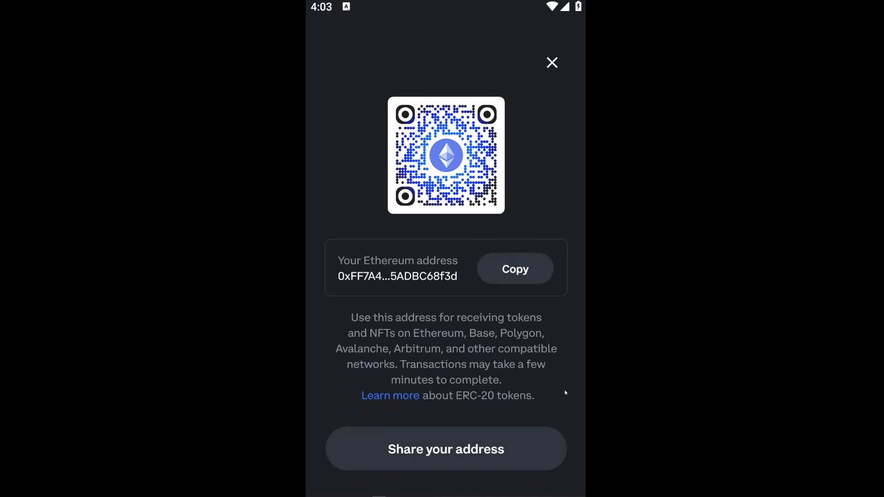
mouse_move(559, 394)
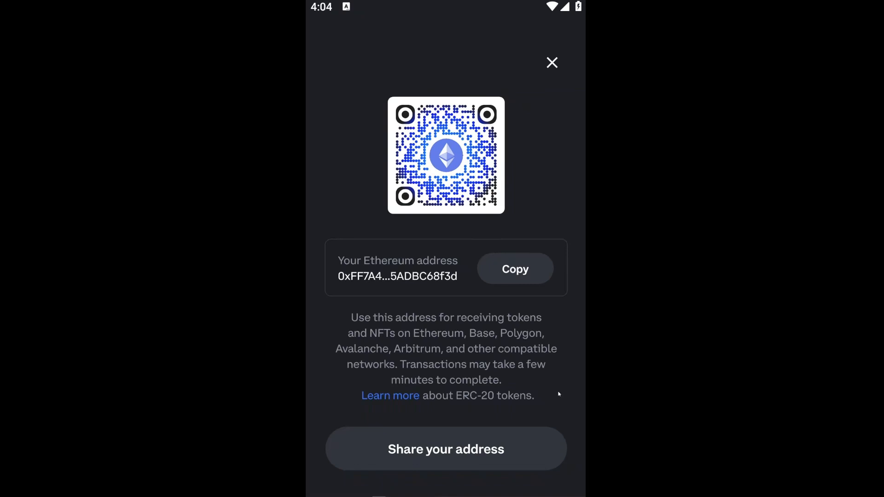
mouse_move(510, 161)
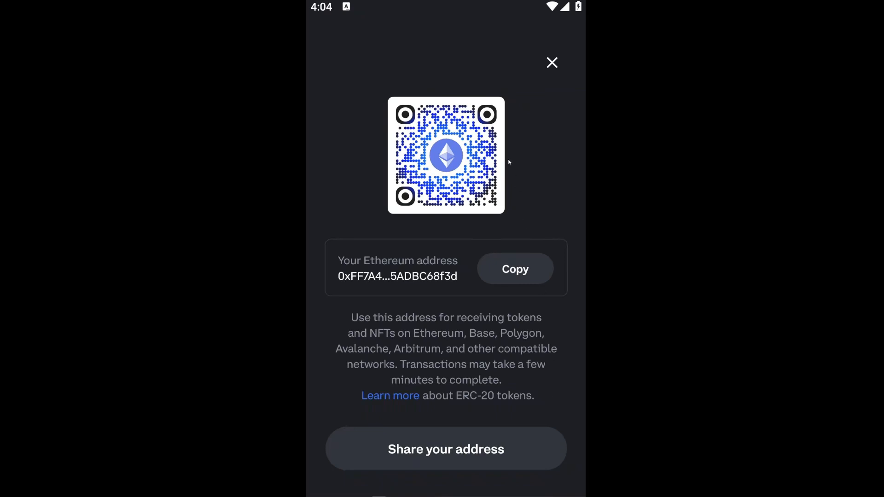
click(551, 63)
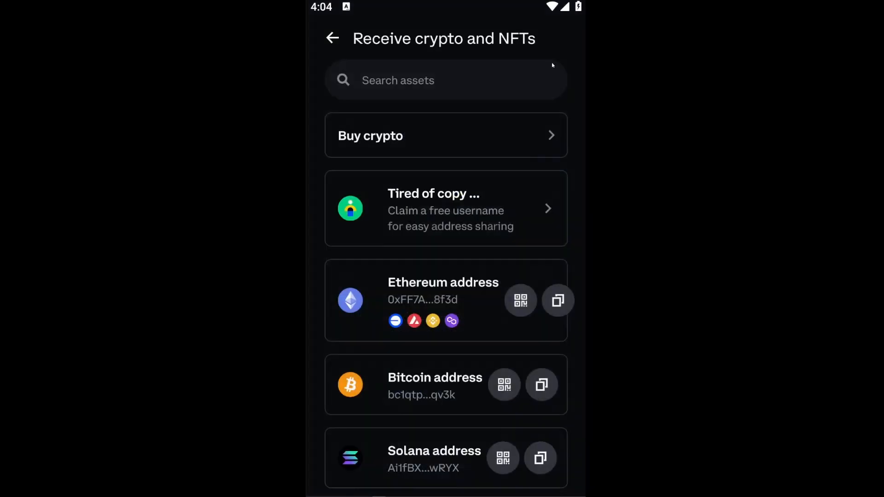